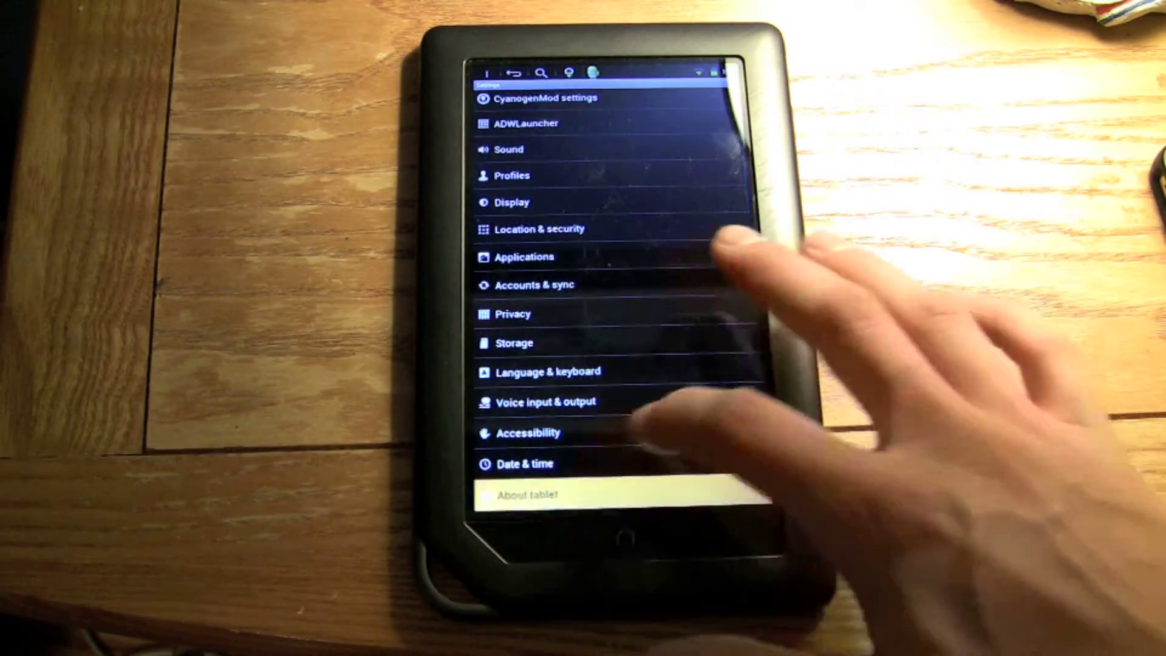
- Open the tablet's device information page, then run Quadrant's full benchmark to the results dialog
click(531, 494)
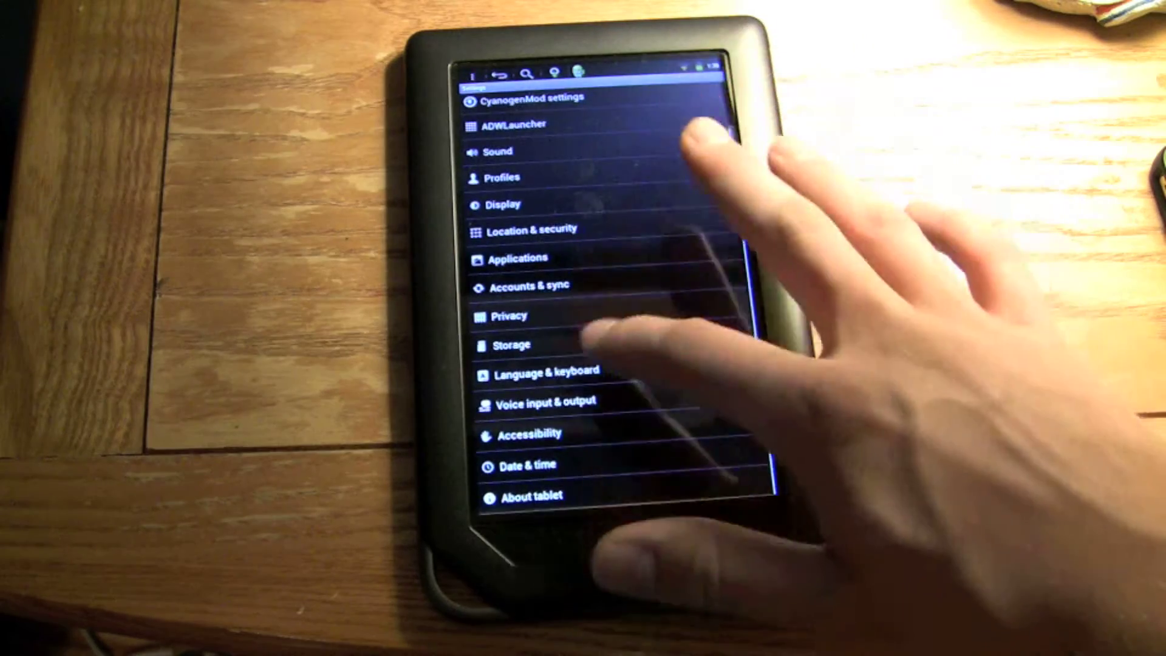
click(543, 99)
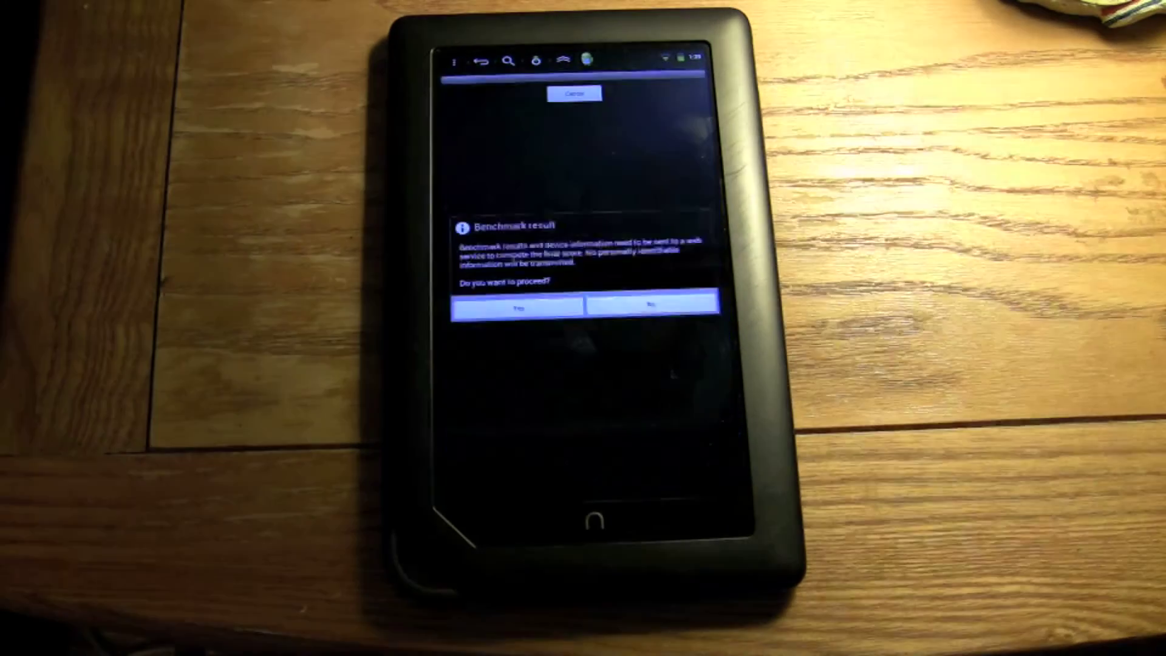
click(516, 308)
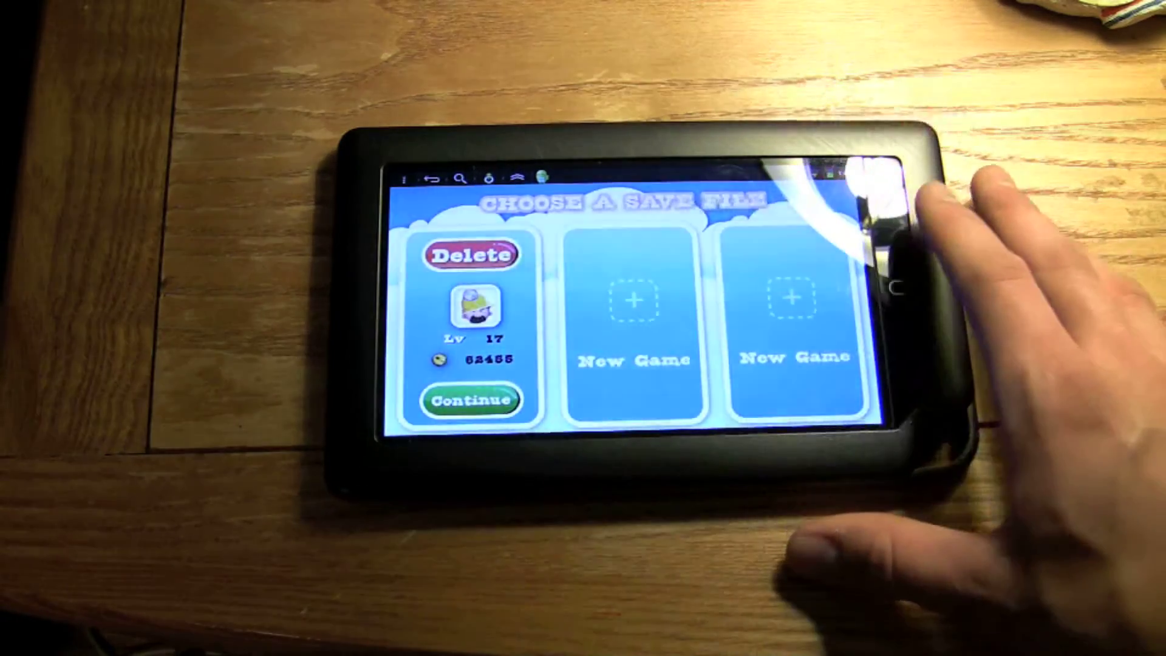
- Continue the level 17 Gold Miner save to reach the Shop offering a Strength Drink
click(473, 400)
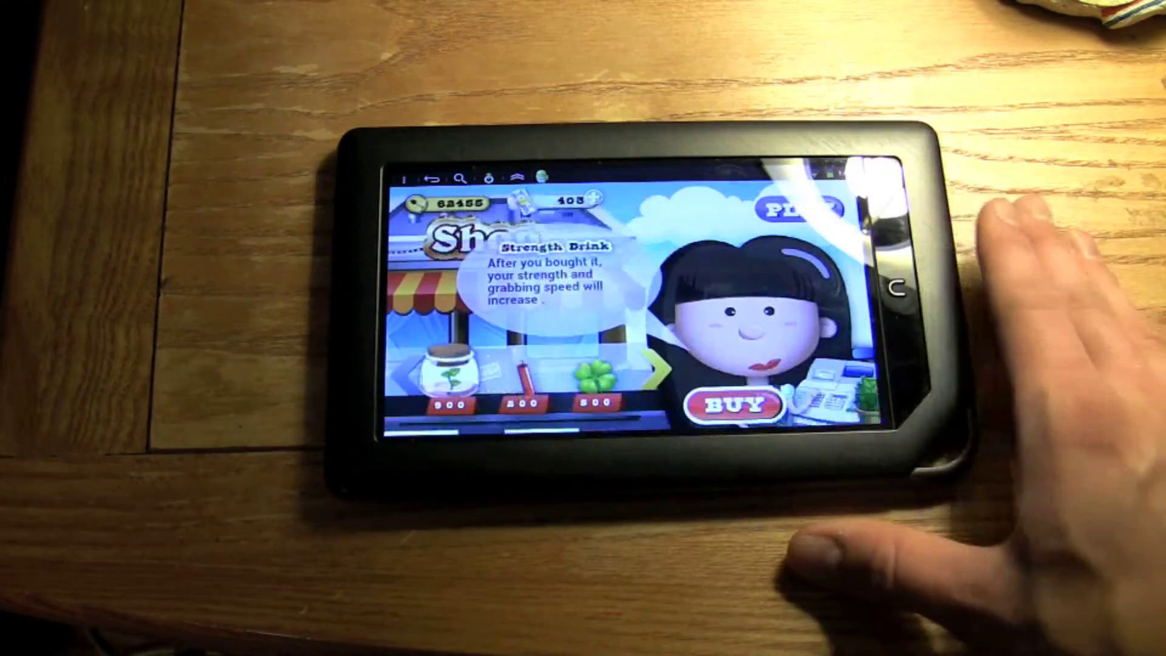